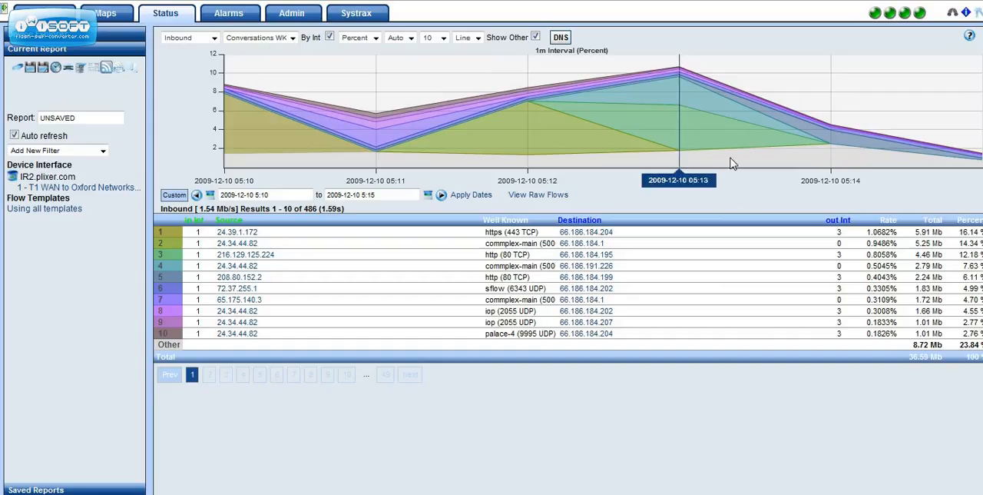
{"action": "mouse_move", "coordinate": [522, 349]}
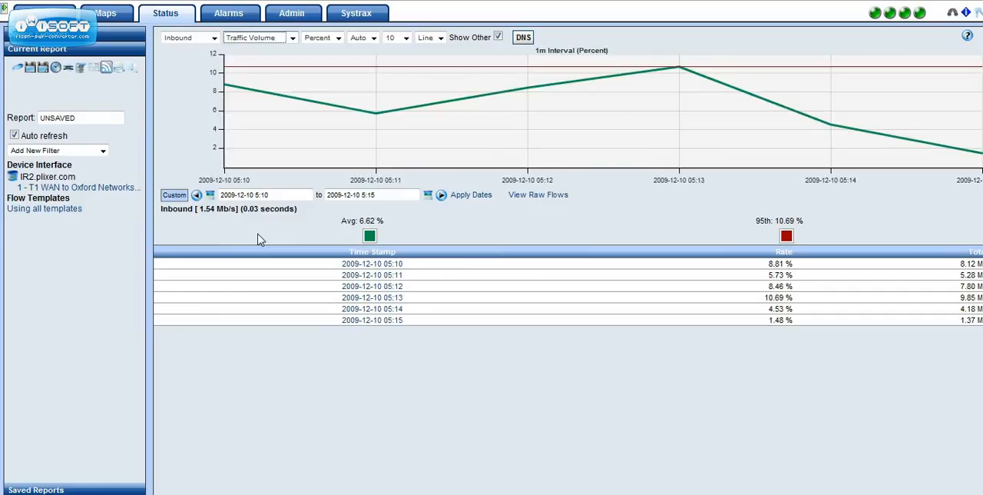
{"action": "mouse_move", "coordinate": [363, 104]}
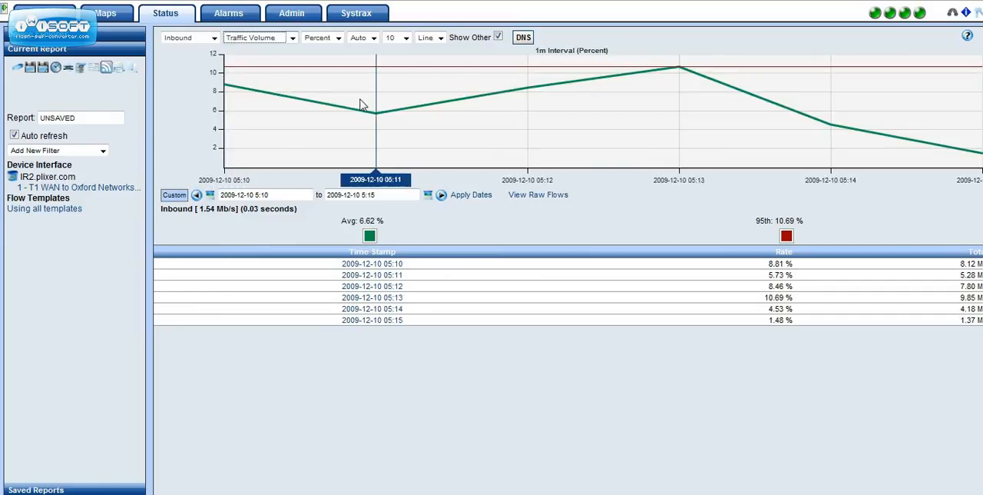
{"action": "mouse_move", "coordinate": [818, 159]}
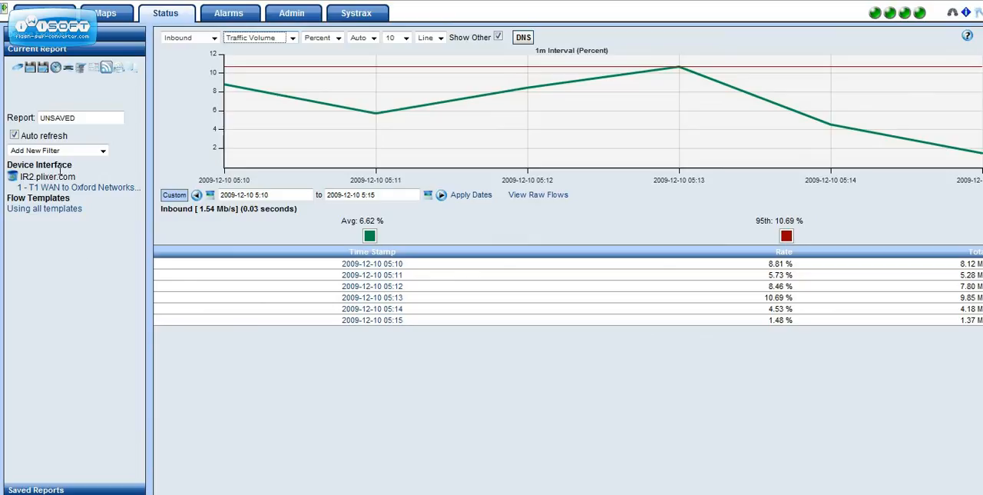
{"action": "mouse_move", "coordinate": [377, 234]}
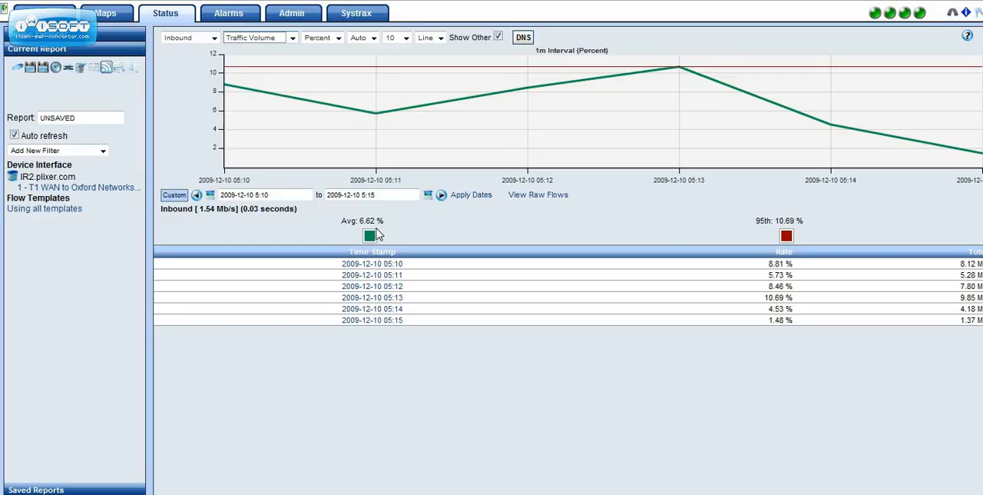
{"action": "mouse_move", "coordinate": [253, 112]}
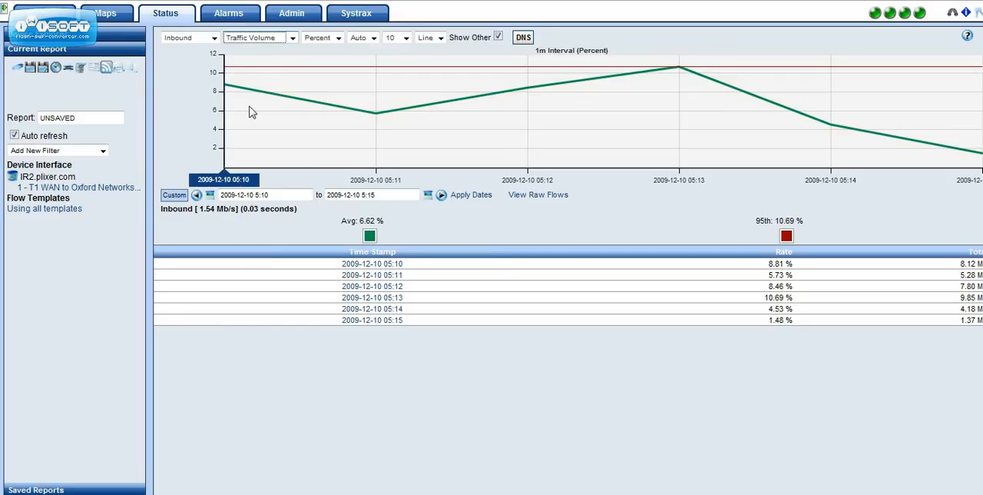
{"action": "mouse_move", "coordinate": [795, 162]}
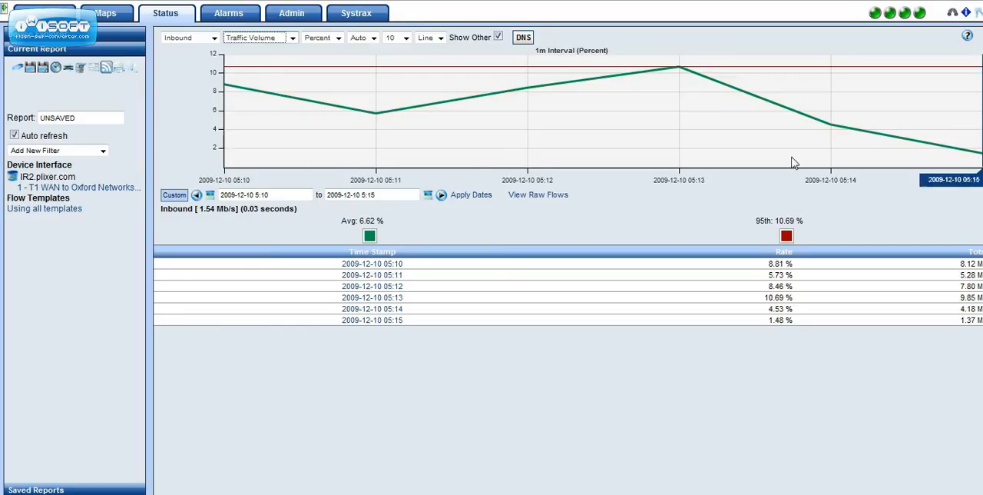